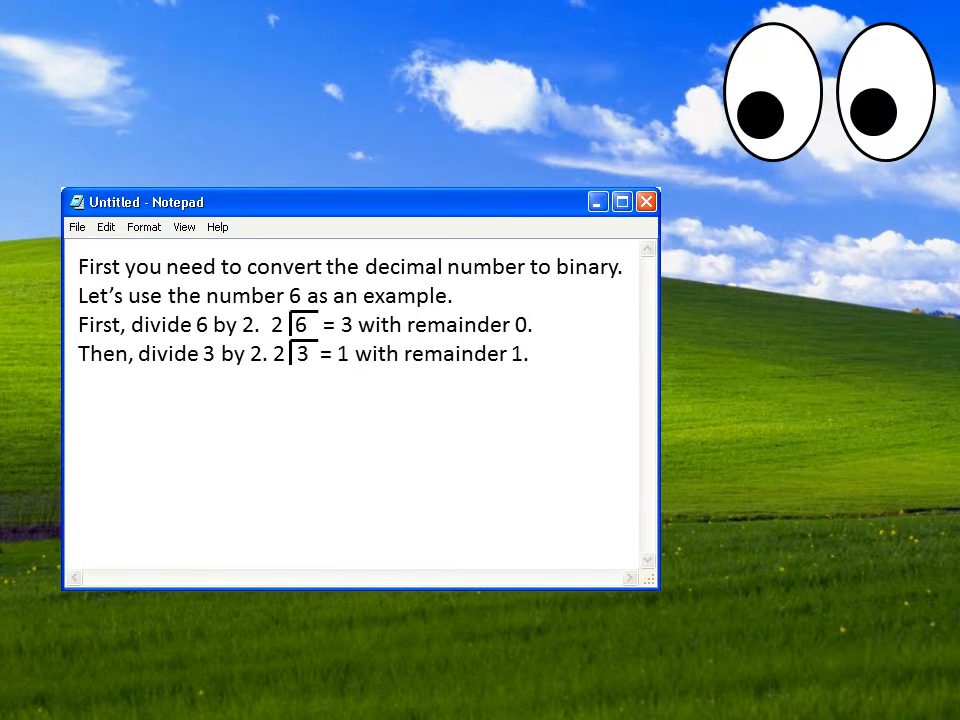
{"action": "type", "text": "Then, divide 1 by 2. 2 1  = 0 with remainder 1."}
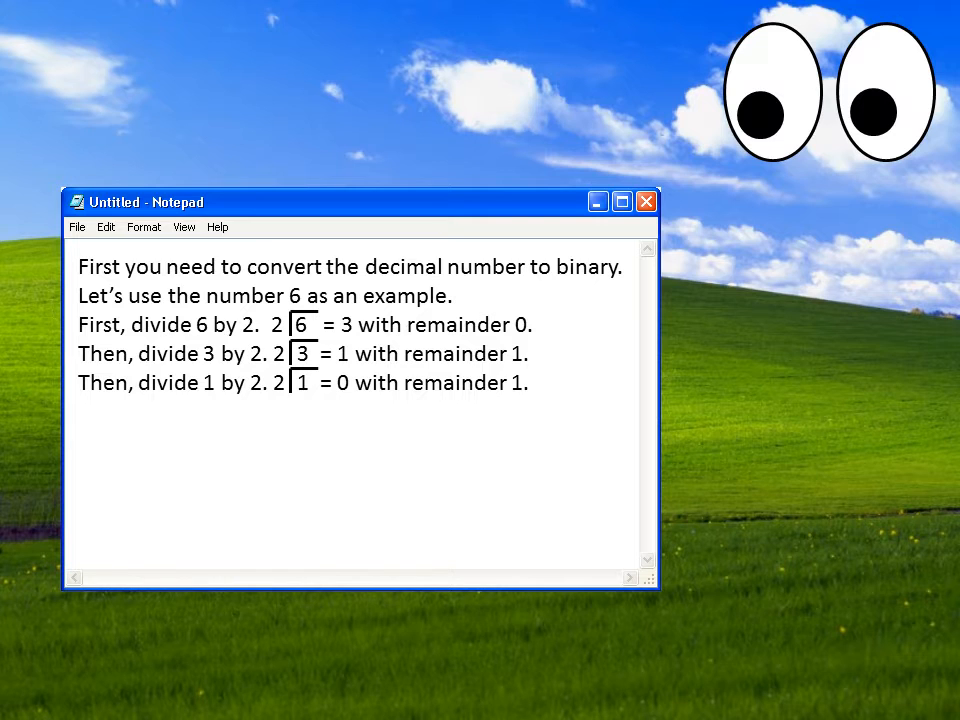
{"action": "type", "text": "Now you are done."}
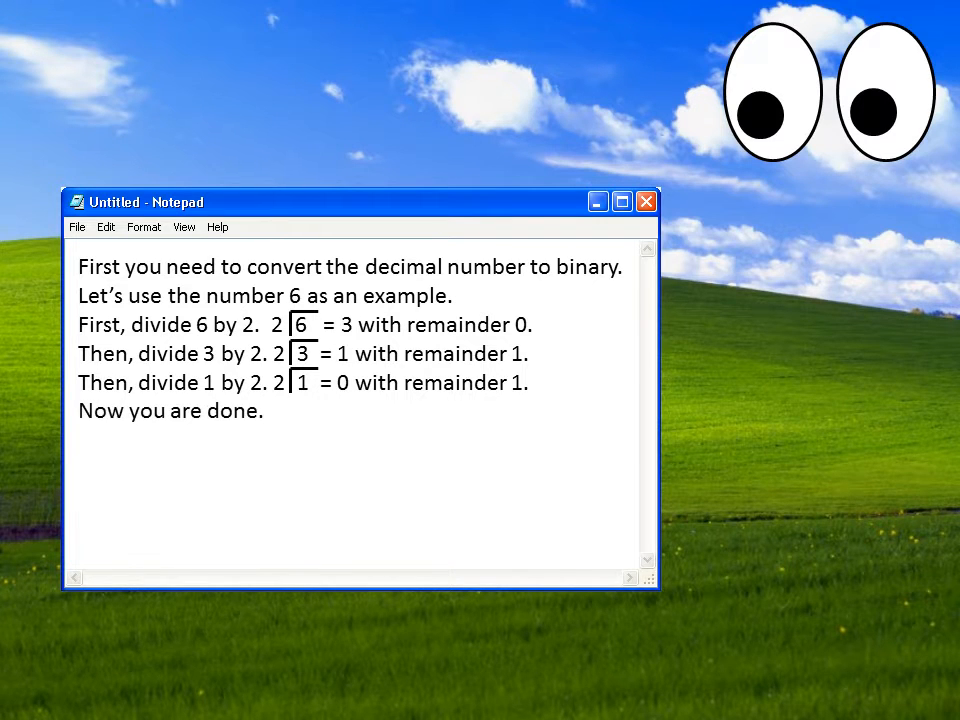
{"action": "type", "text": "The binary equivalent of the decimal number is composed of the remainders of the divisions, from bottom to top. In this case, the decimal number 6 is 110 in binary."}
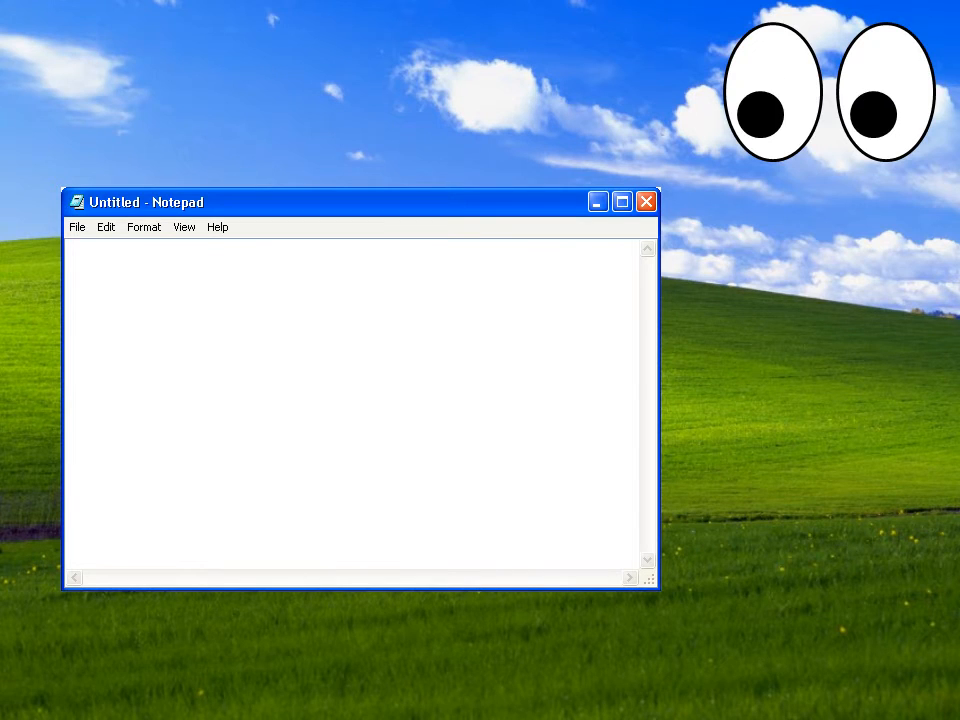
{"action": "type", "text": "Once you have both binary numbers you need to add, you perform a bit-wise XOR beginning with the least significant bit. Do not forget the carry! Let's use 110 and 010 as an example."}
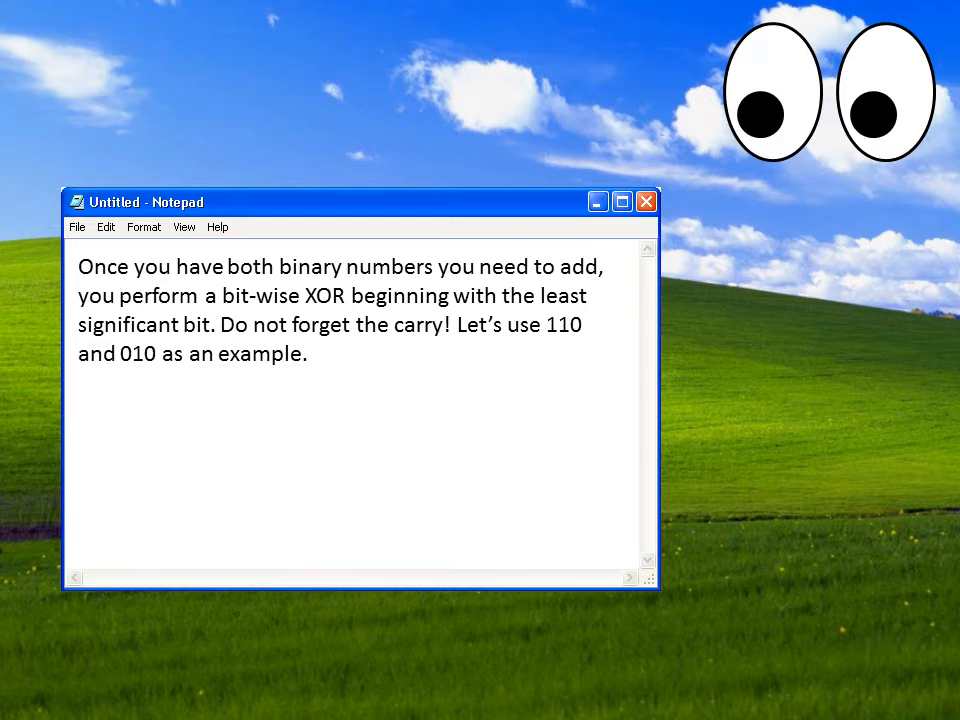
{"action": "type", "text": "Carry 110"}
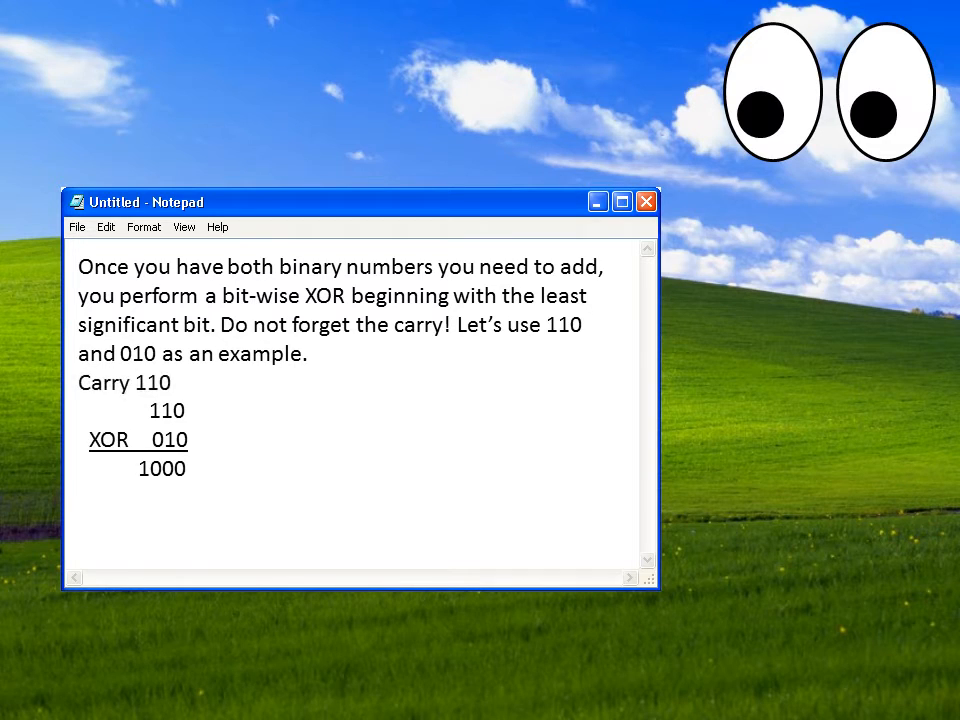
{"action": "type", "text": "So the result of 110 plus 010 is 1000."}
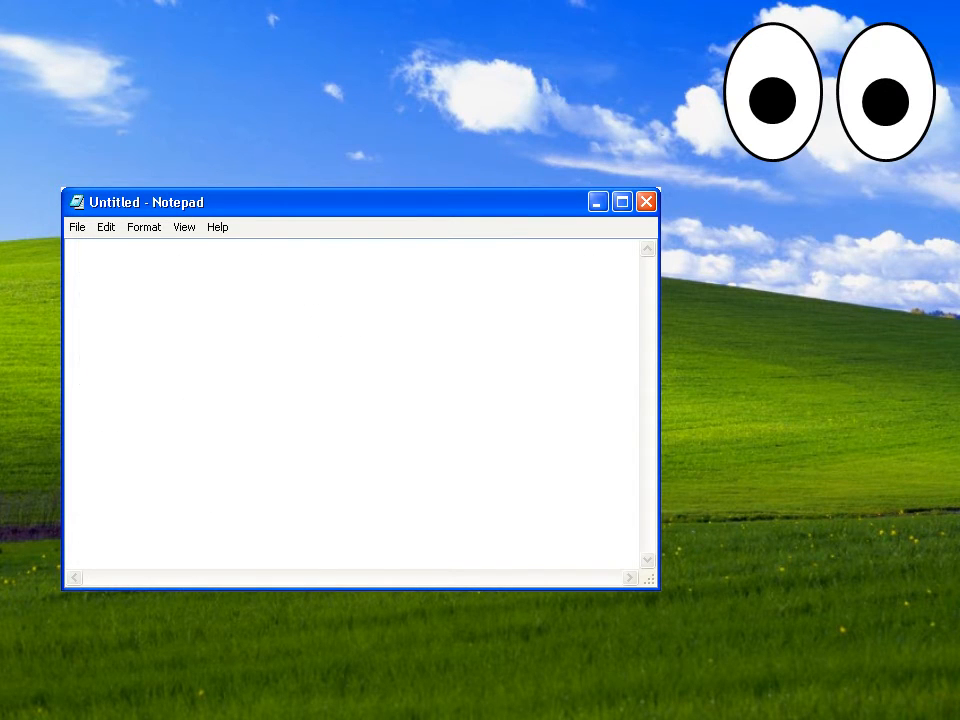
{"action": "type", "text": "Now you need to convert the binary number back to decimal. This is done by multiplying the nth bit of the binary number by 2^n. Let's use 1000 as an example."}
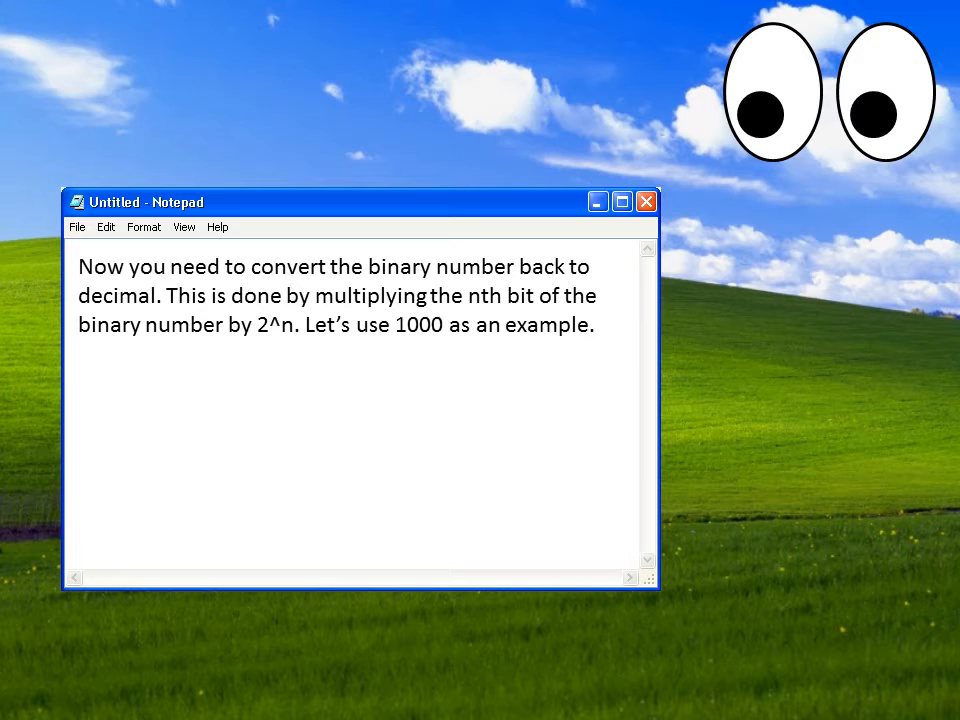
{"action": "type", "text": "First multiply 0 by 2^0. This gives 0."}
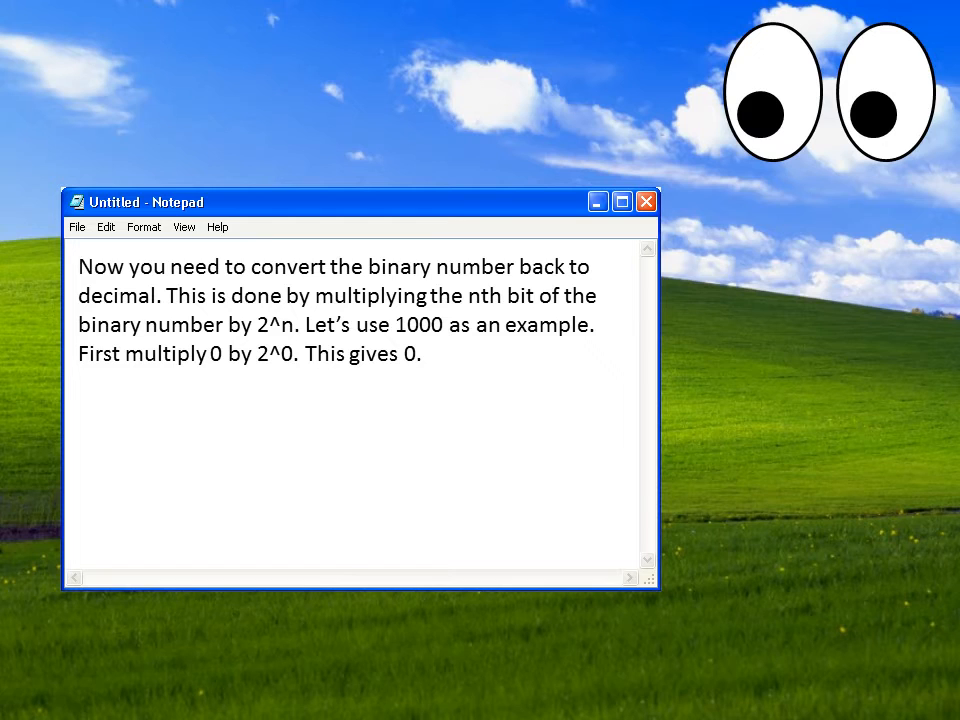
{"action": "type", "text": "Then multiply 0 by 2^1. This gives 0."}
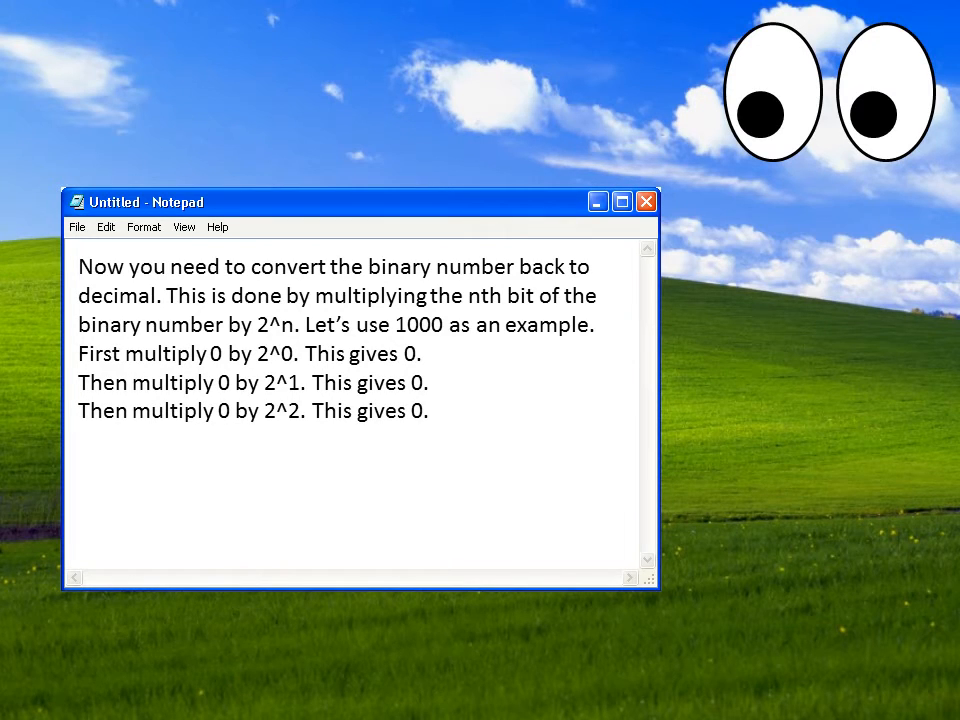
{"action": "type", "text": "Then multiply 1 by 2^3. This gives 8."}
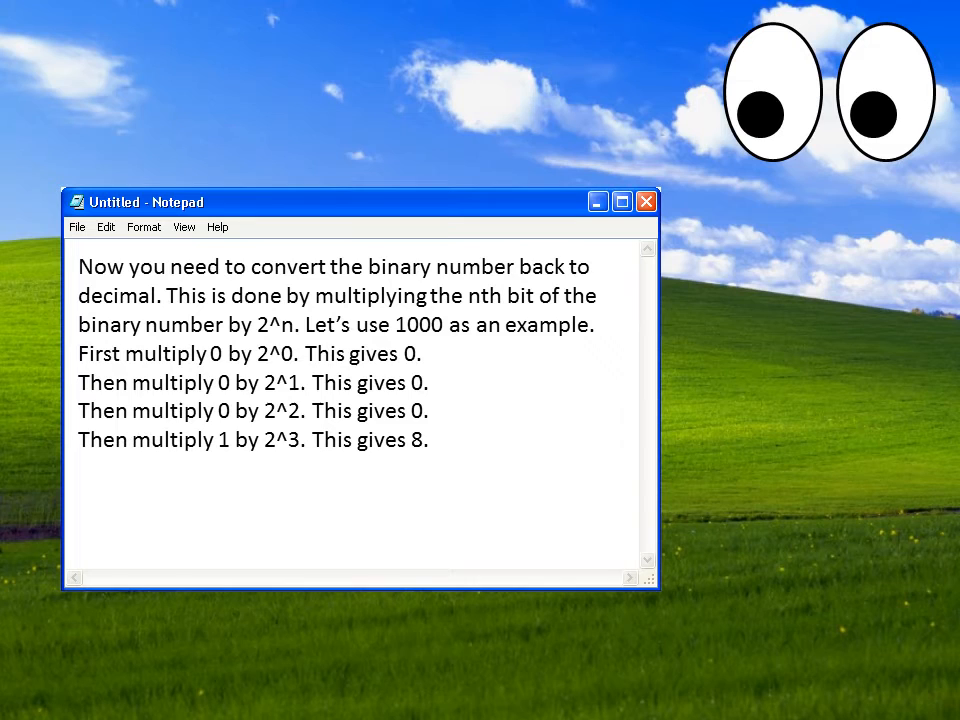